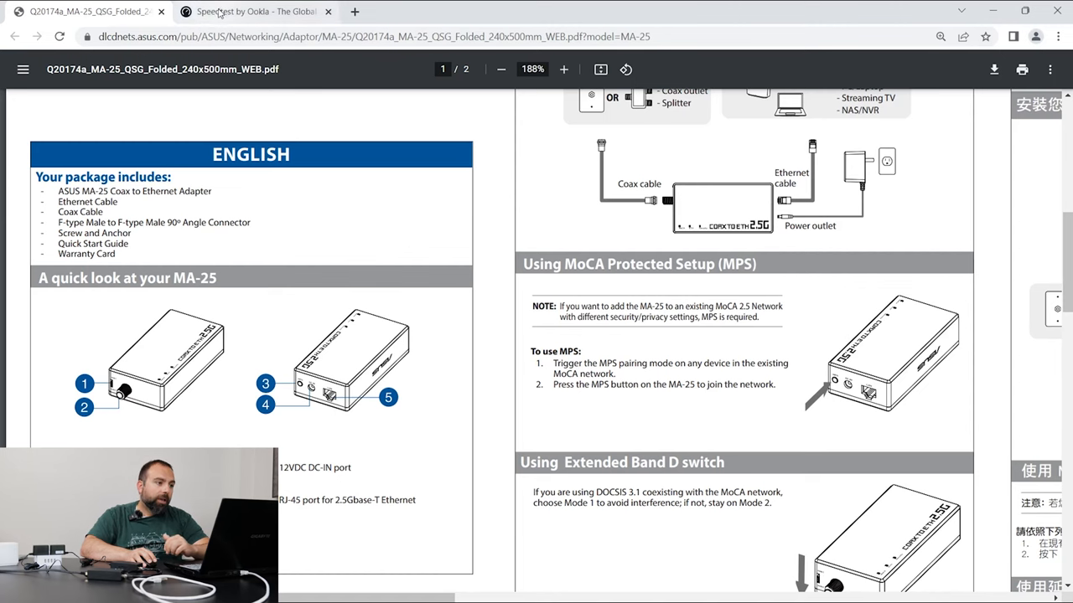
mouse_move(251, 10)
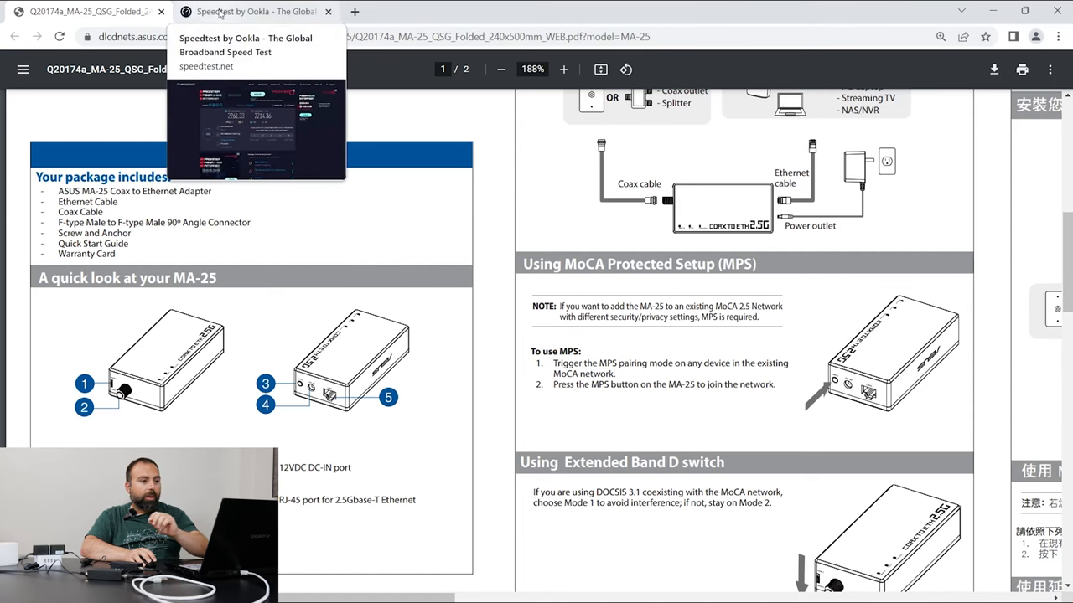
- Switch from the MA-25 guide to the Speedtest by Ookla page, which shows No internet
left_click(255, 10)
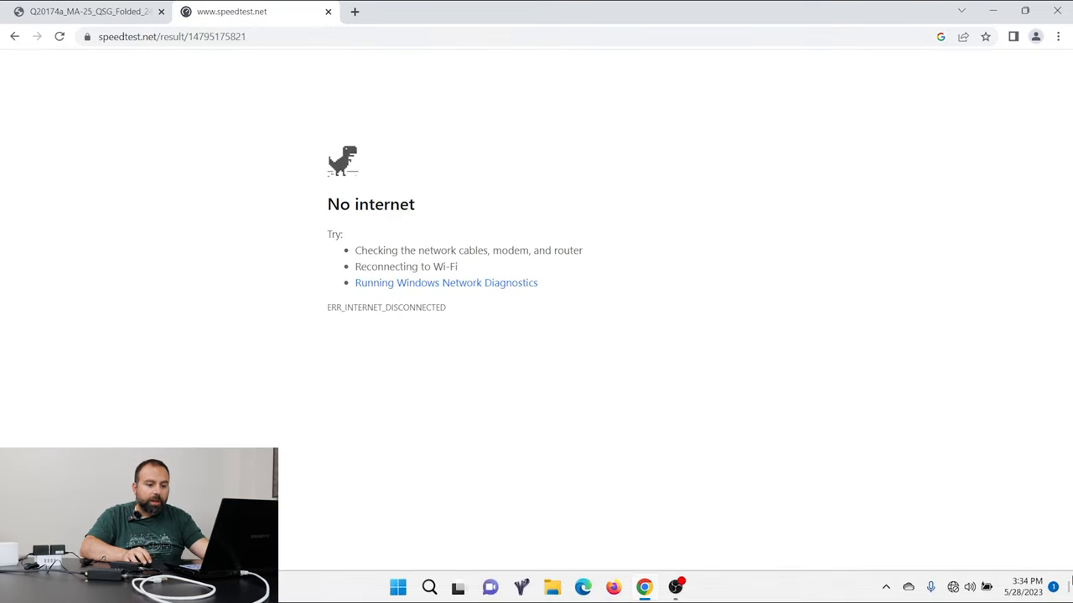
- Reload the Speedtest result page to restore the 2261.33 / 2214.36 Mbps result
left_click(968, 586)
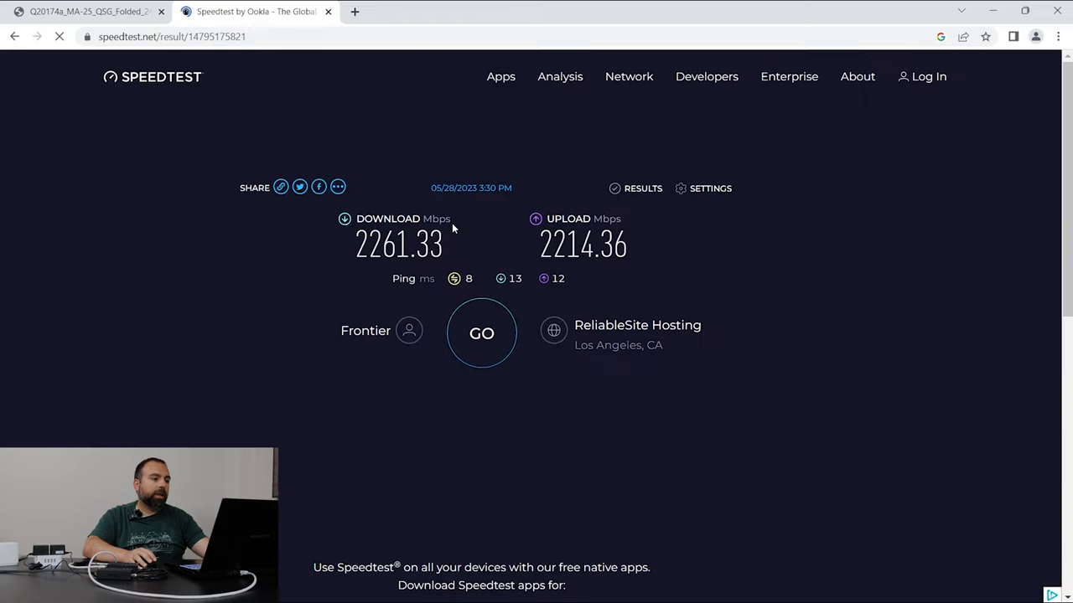
- Run a fresh speed test reaching 2199.46 Mbps down and 2203.70 Mbps up, then return to the MA-25 guide
left_click(481, 332)
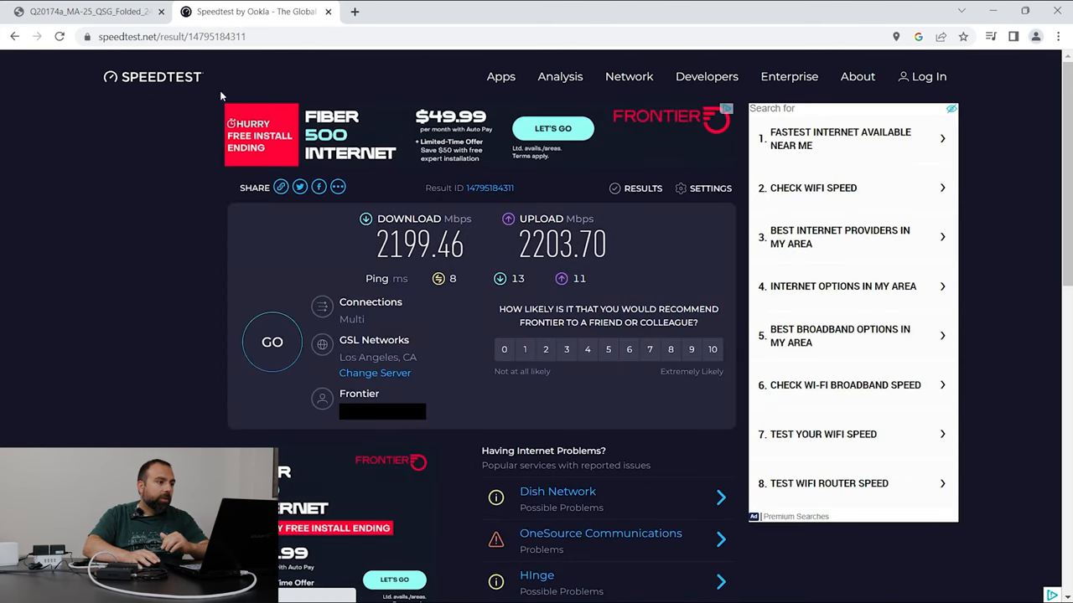
left_click(83, 10)
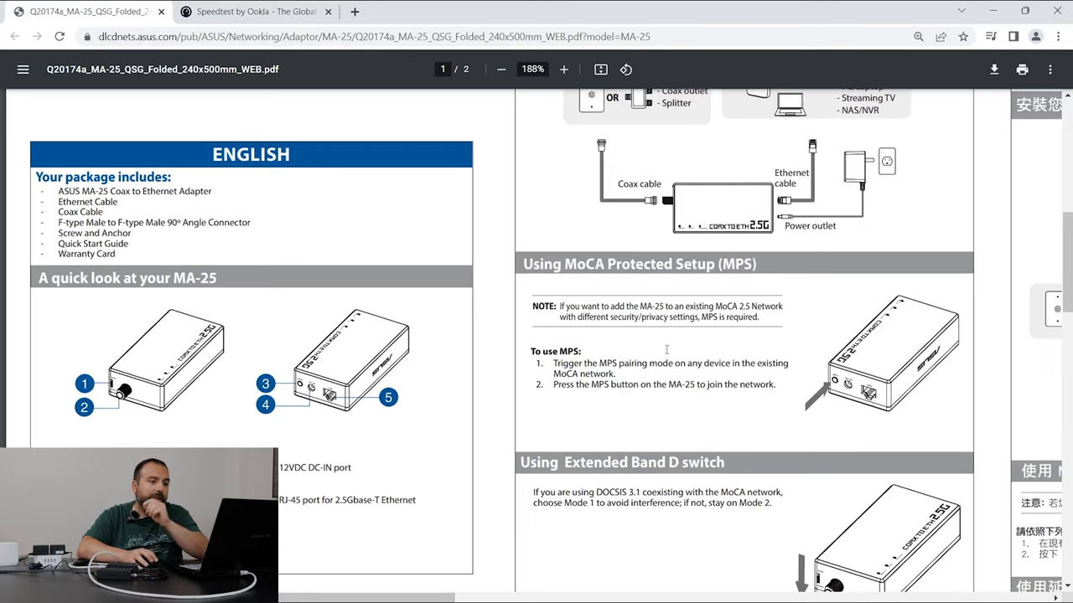
- Scroll the guide to the MA-25 port legend and Extended Band D switch modes
scroll("down", 3)
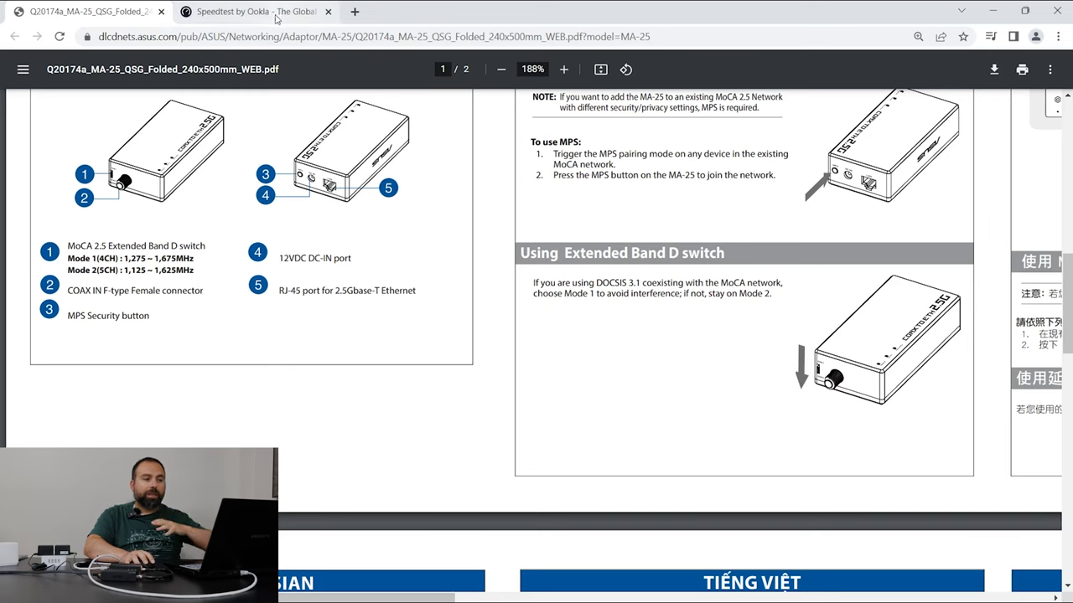
mouse_move(255, 10)
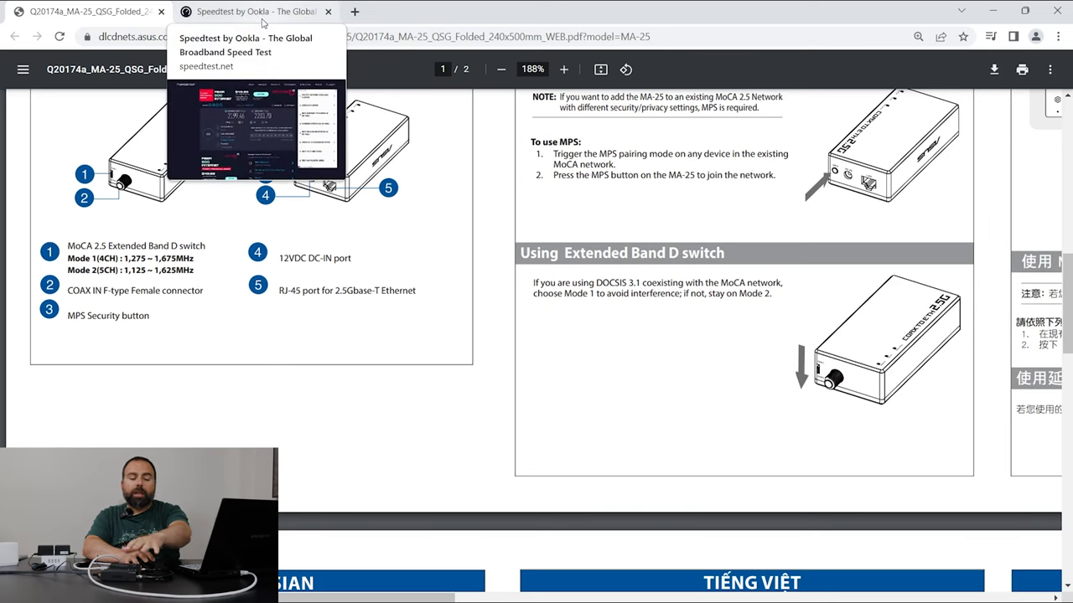
- Return to Speedtest and start another run, watching download climb past 2100 Mbps
left_click(251, 10)
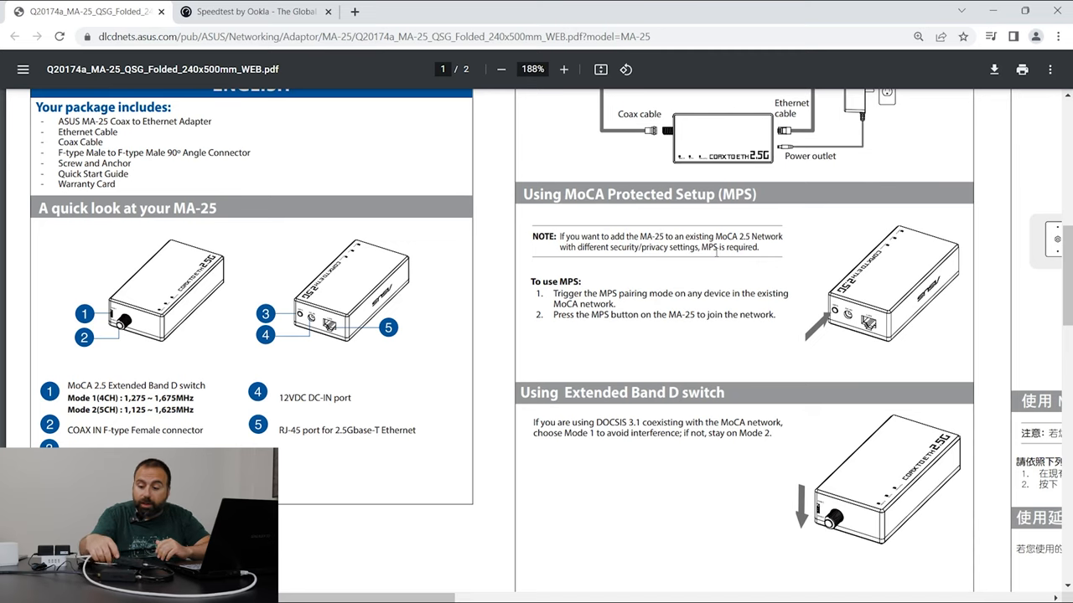
left_click(255, 10)
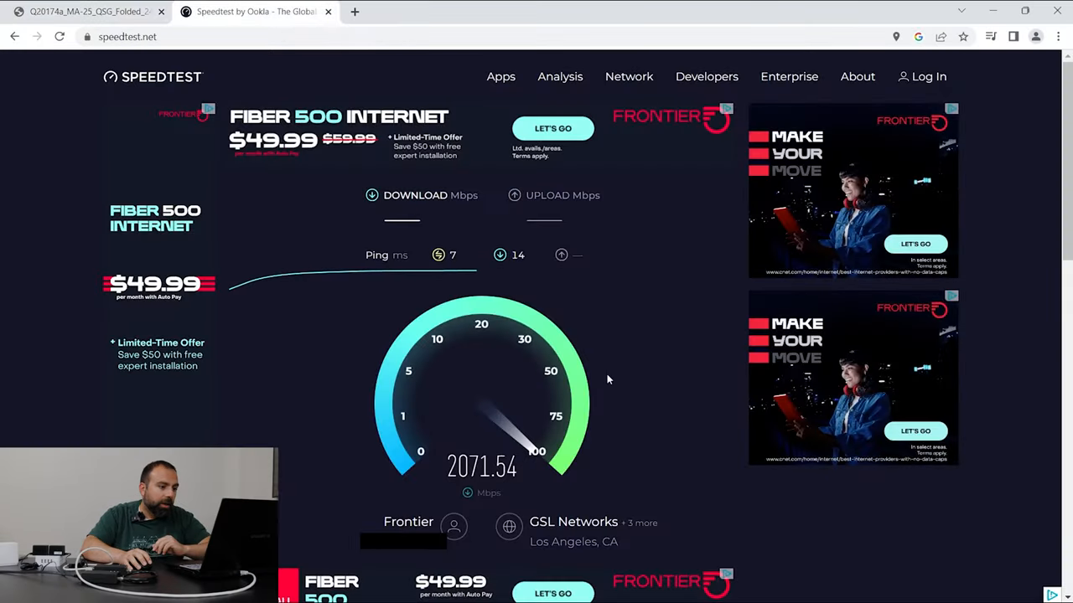
mouse_move(633, 391)
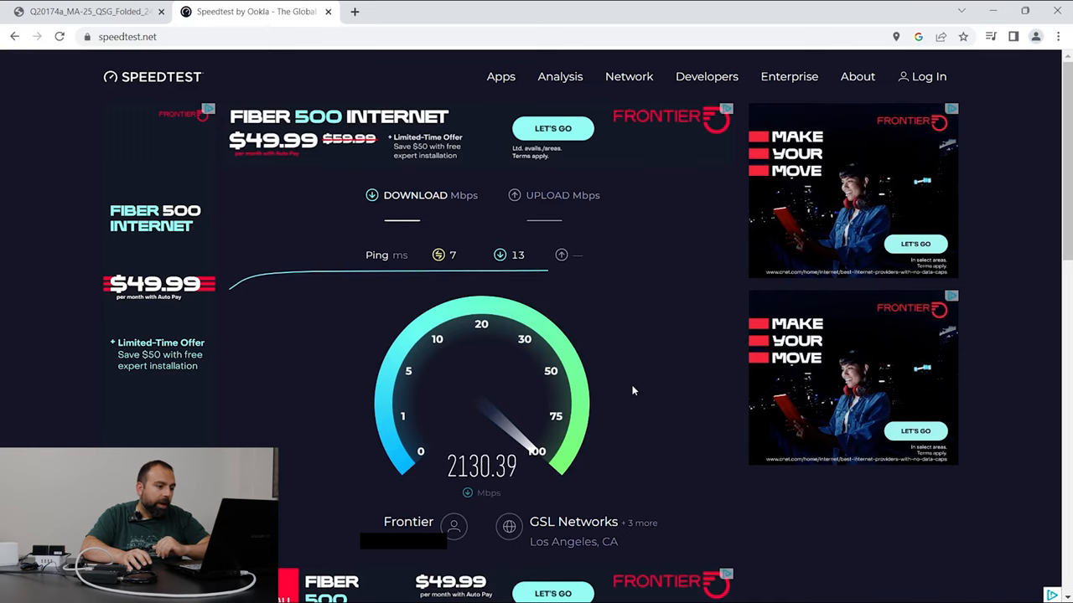